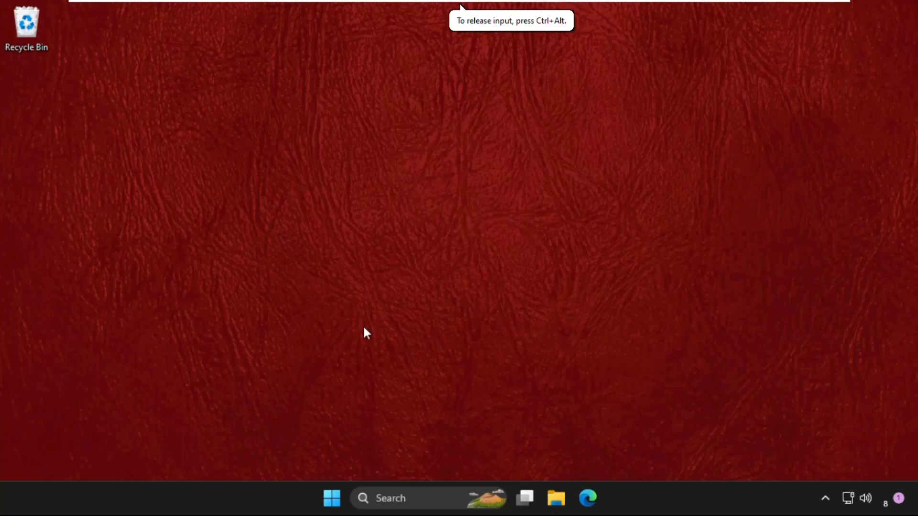
mouse_move(374, 328)
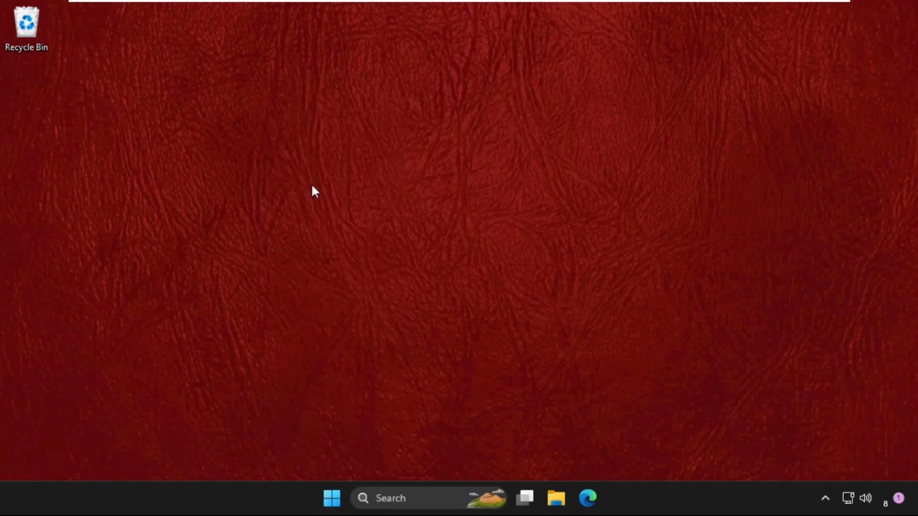
Show the High Definition Audio Device's driver details: Microsoft, version 10.0.22621.608.
click(603, 498)
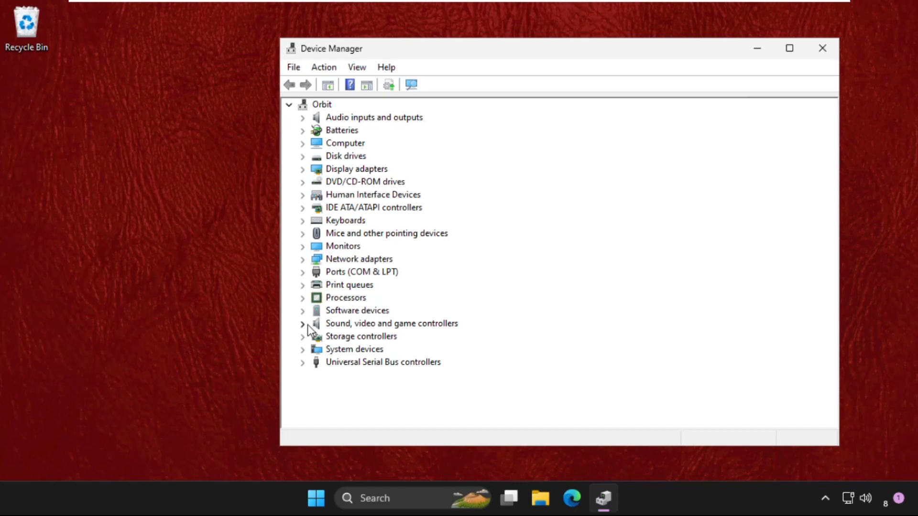
click(303, 323)
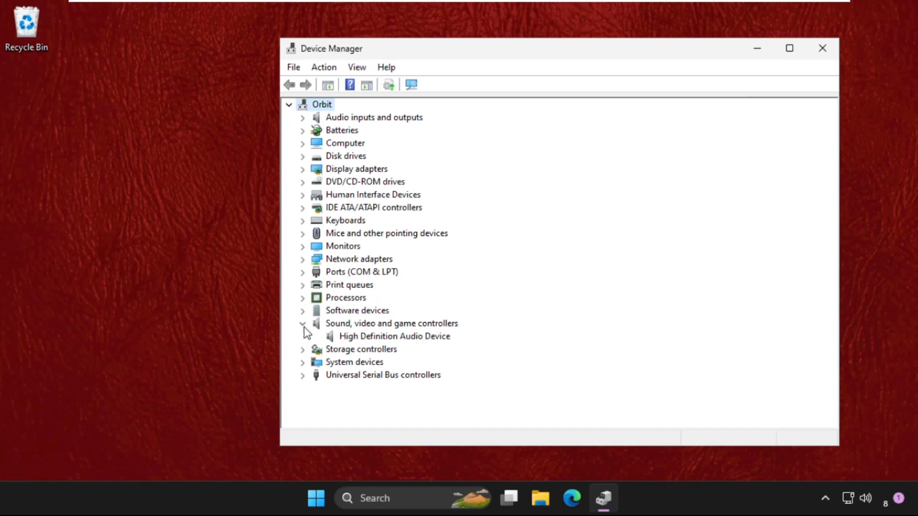
right_click(395, 336)
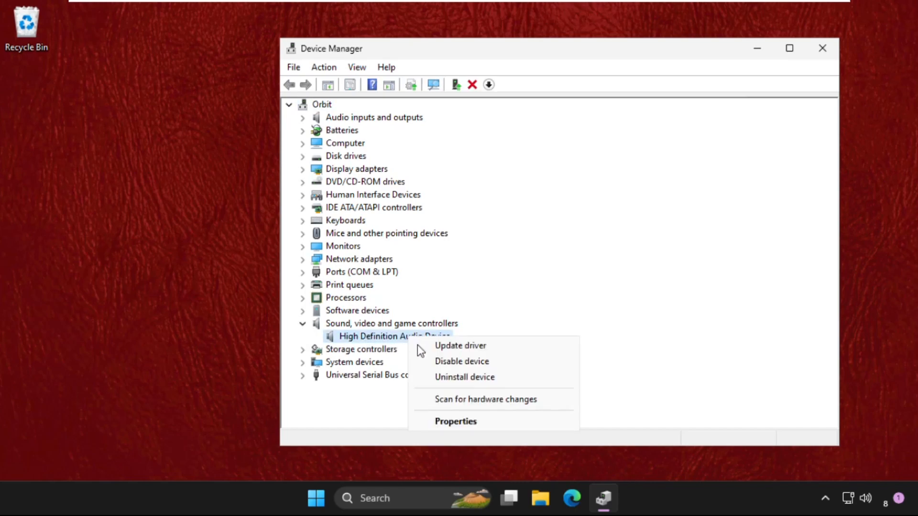
click(455, 421)
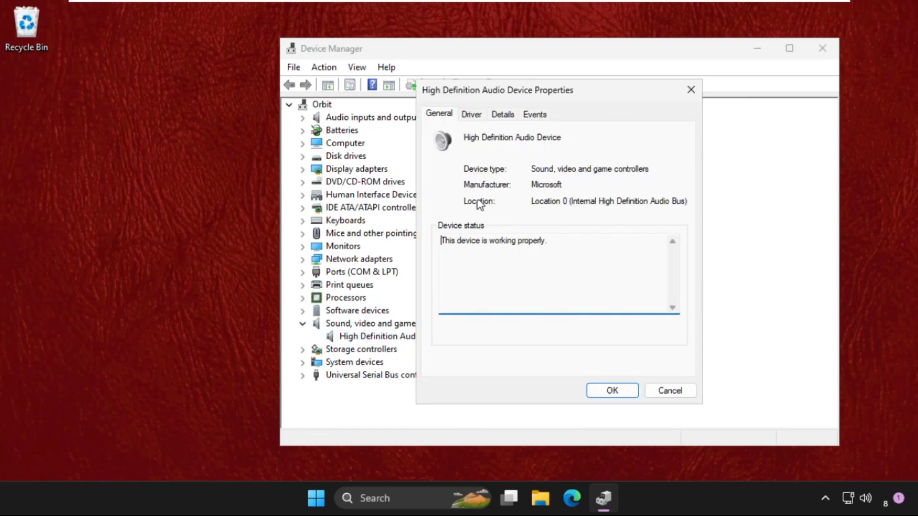
click(472, 114)
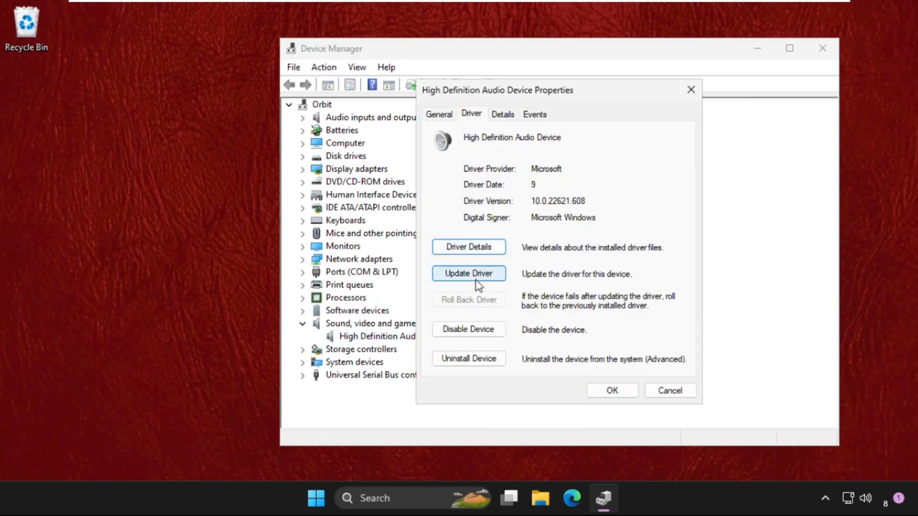
Run an automatic driver search, which reports the best driver is already installed.
click(467, 273)
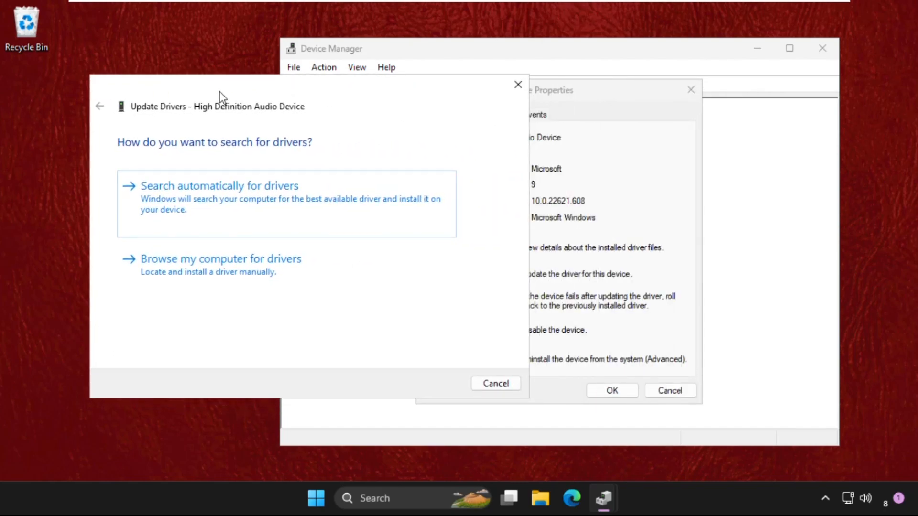
mouse_move(178, 212)
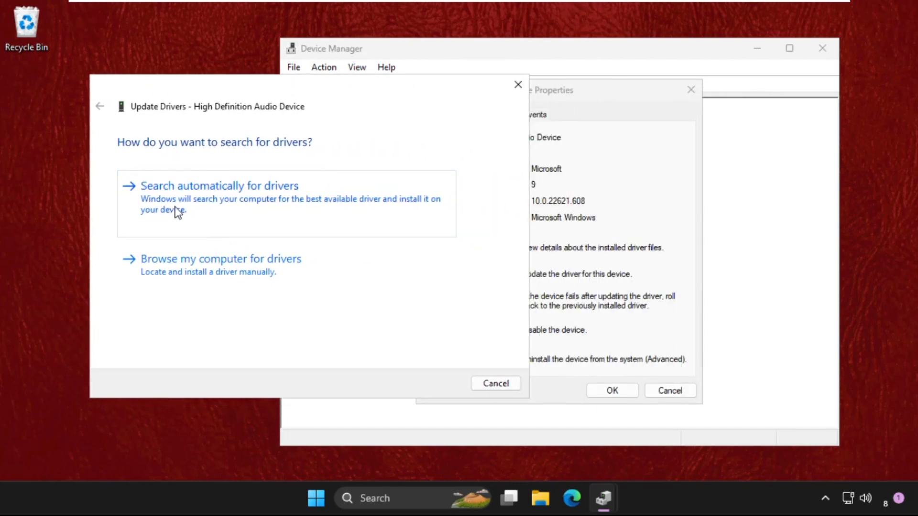
mouse_move(207, 208)
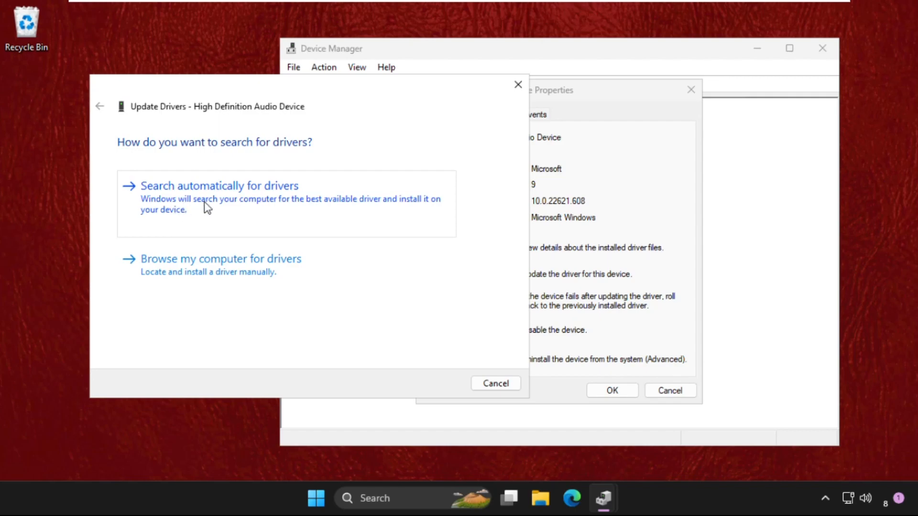
click(218, 186)
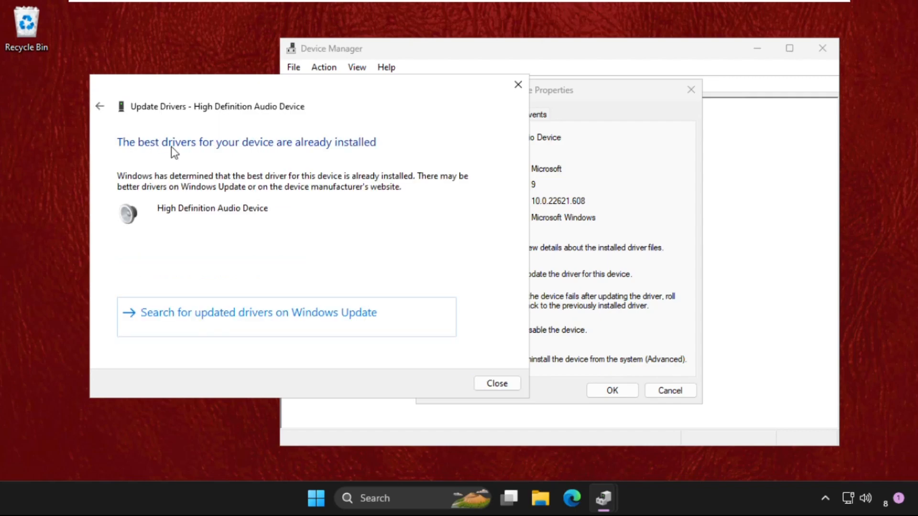
mouse_move(430, 197)
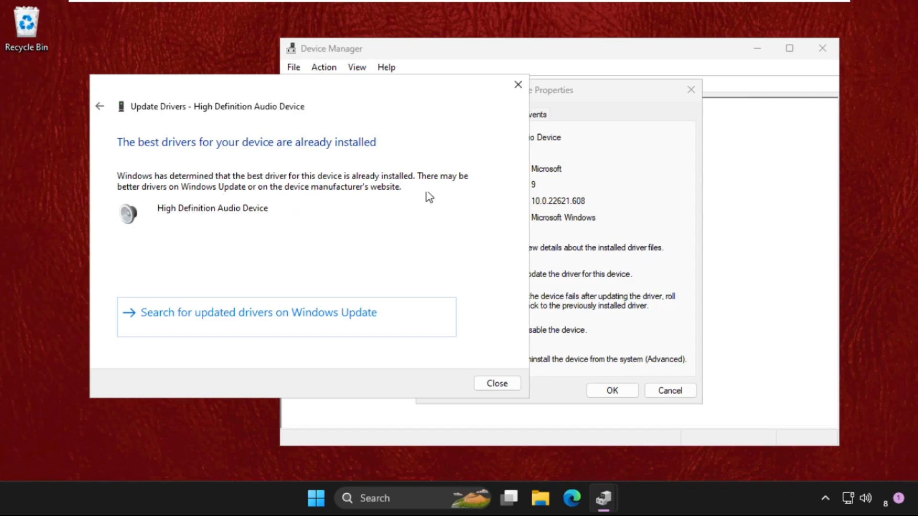
click(496, 383)
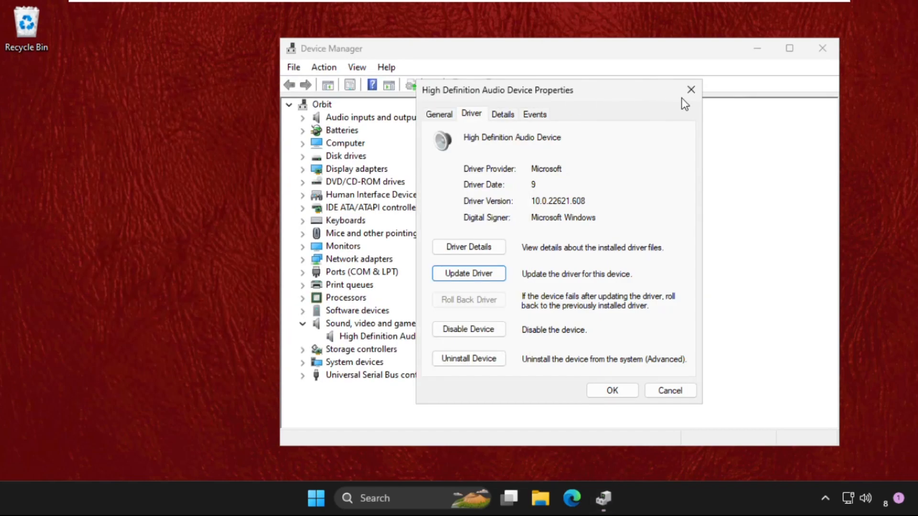
Close the audio device's properties and minimize Device Manager.
click(691, 89)
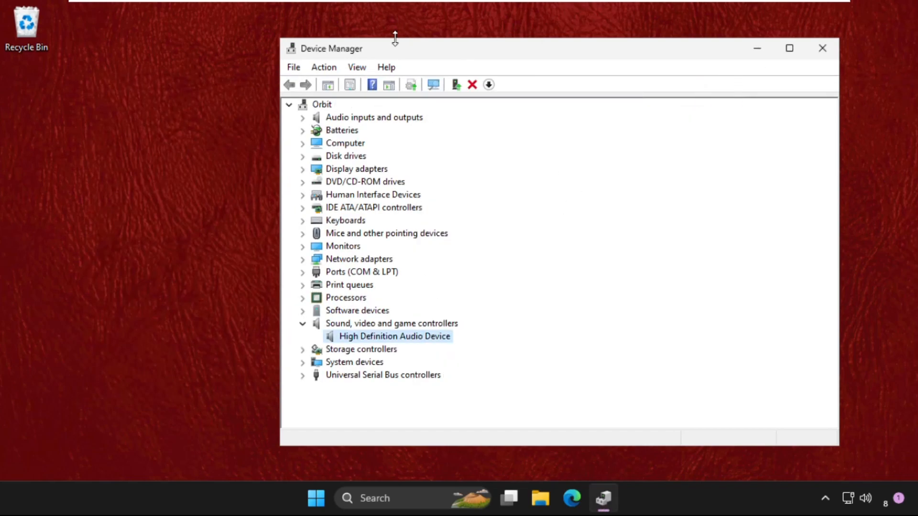
click(822, 48)
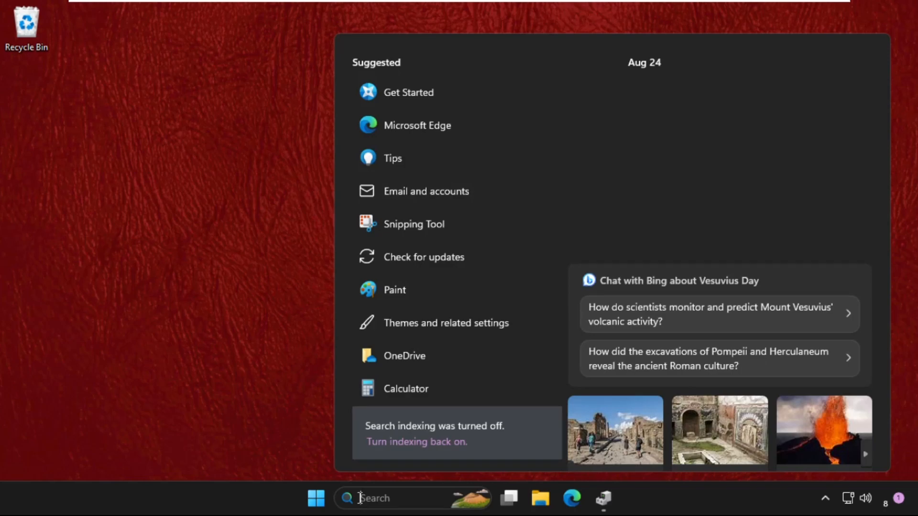
Run mmsys.cpl to reach the Sound panel and show the Speakers properties.
text(mmsys_cpl)
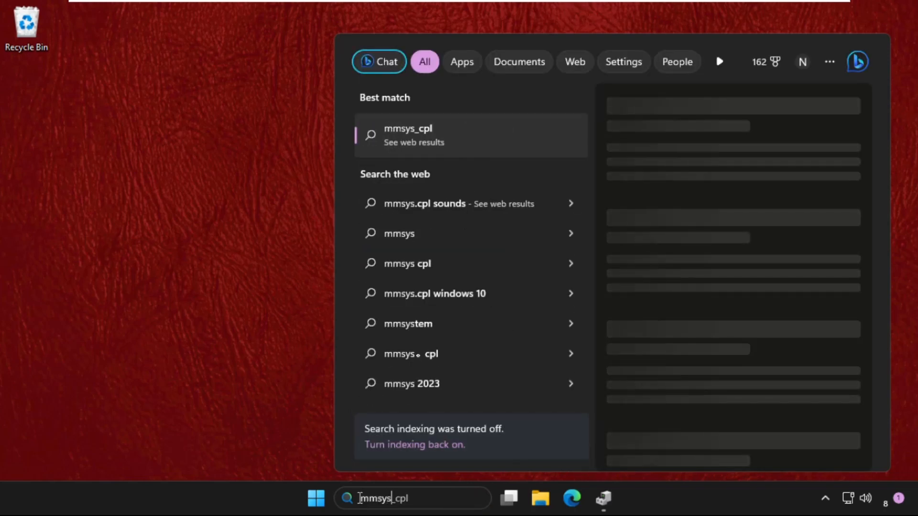
key(enter)
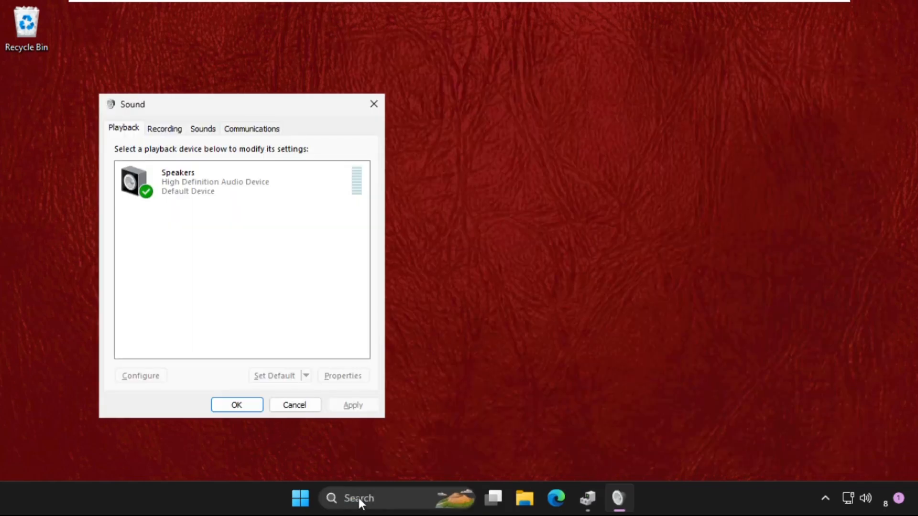
drag(132, 104, 238, 89)
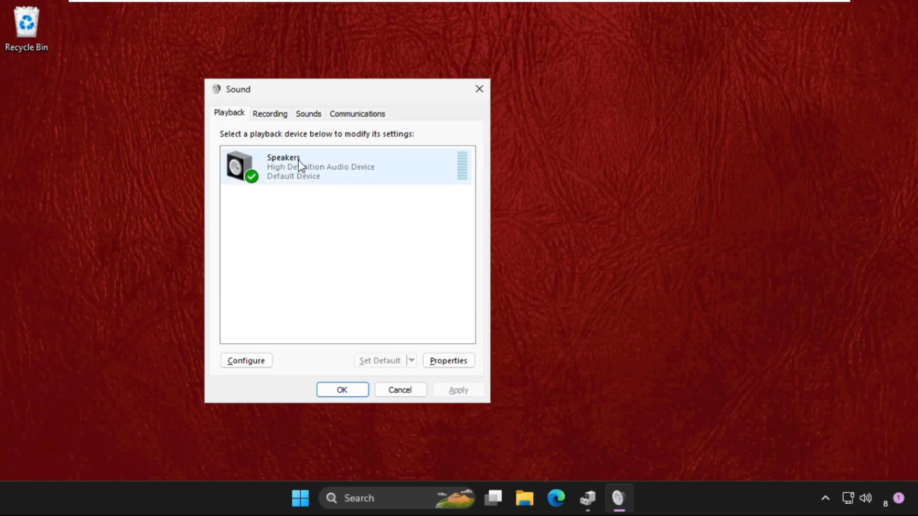
click(347, 166)
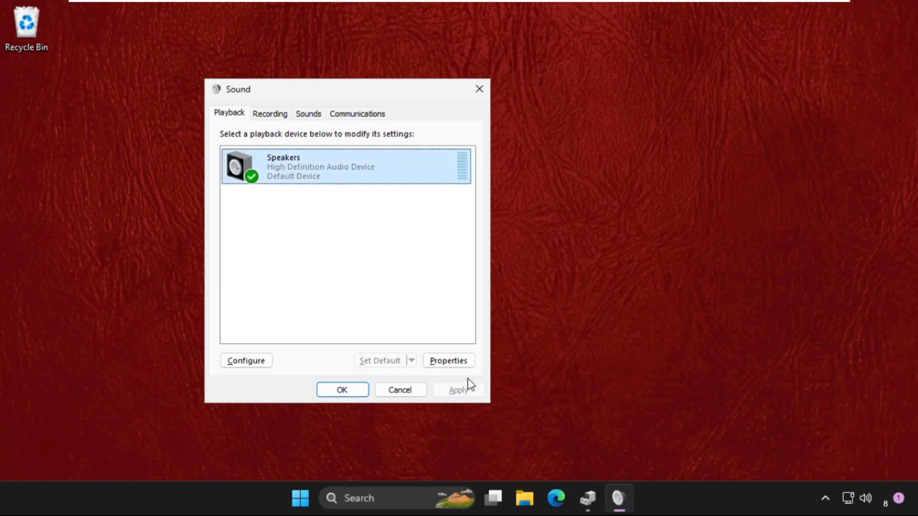
click(447, 361)
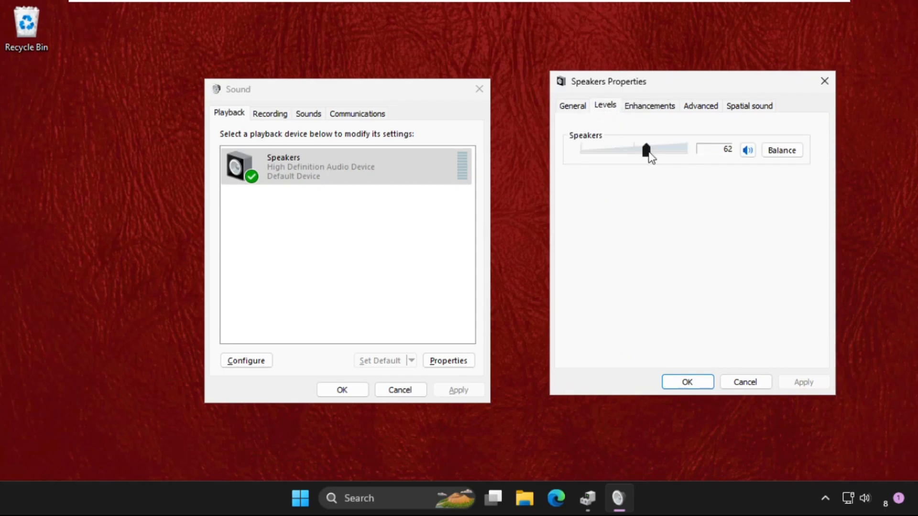
Raise the Speakers level to 100 and view the enhancement options.
drag(645, 150, 686, 150)
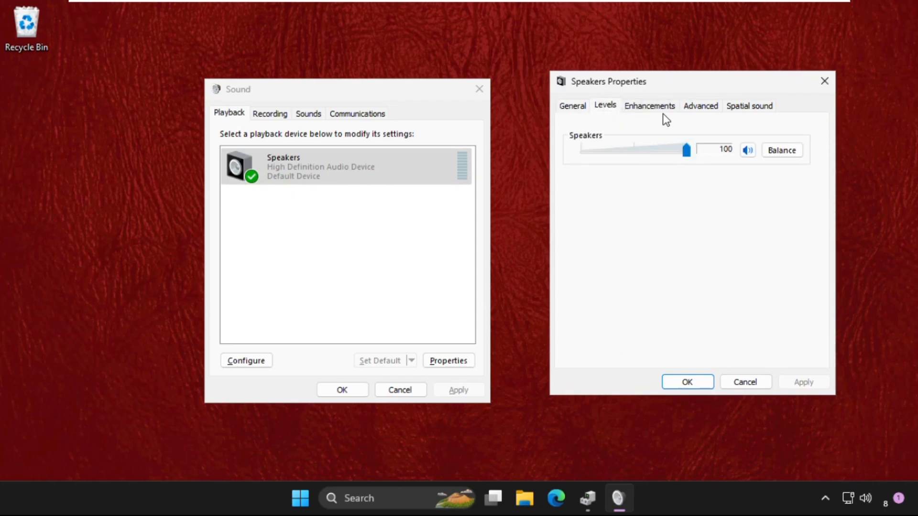
click(648, 106)
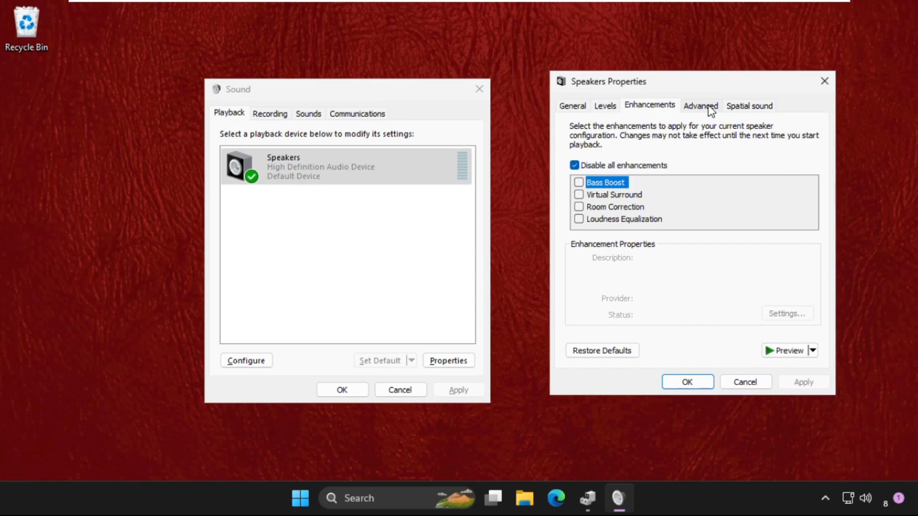
Keep the default format at 16 bit, 48000 Hz and close the Speakers properties.
click(699, 106)
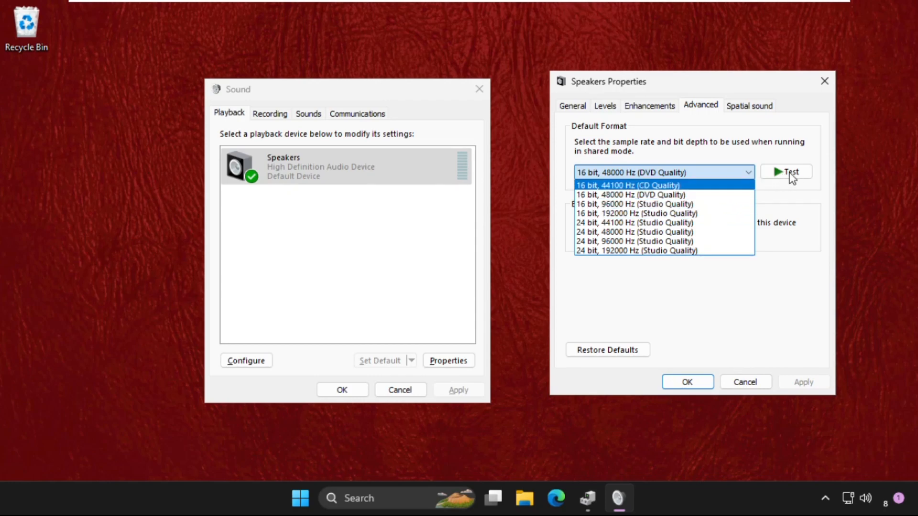
mouse_move(634, 223)
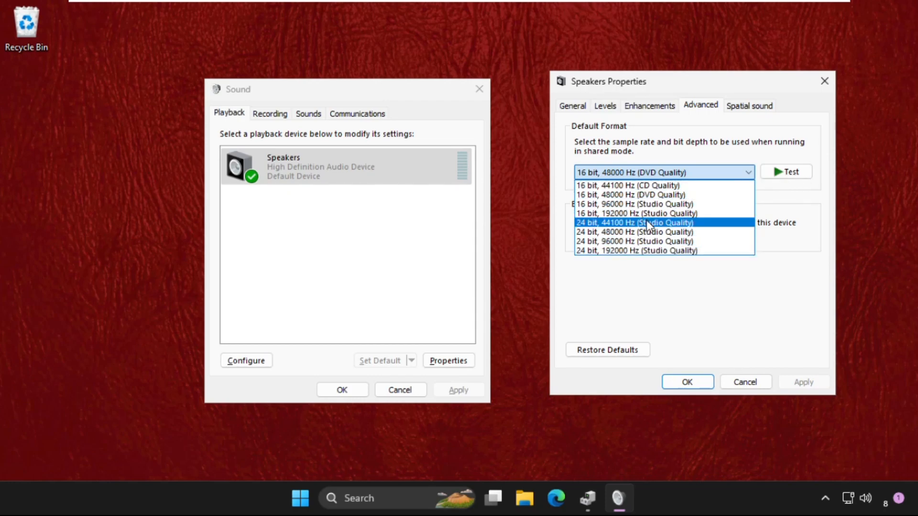
click(631, 194)
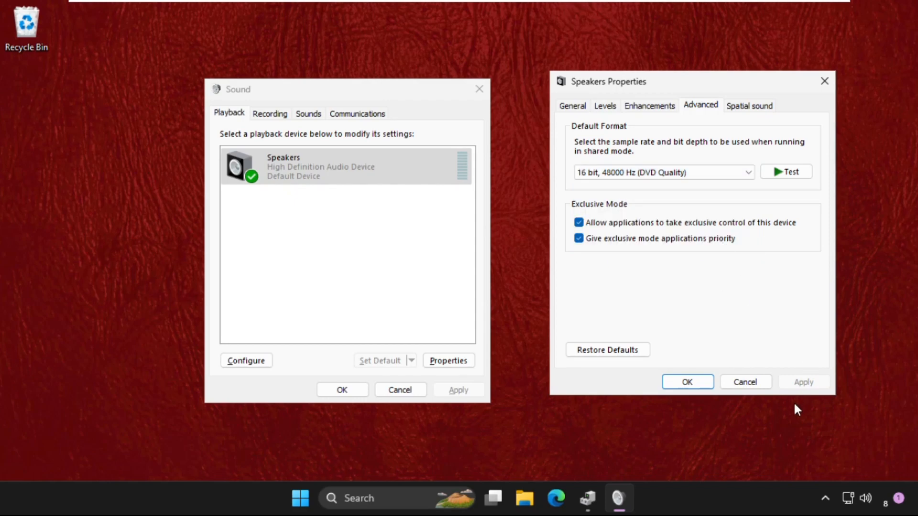
click(744, 381)
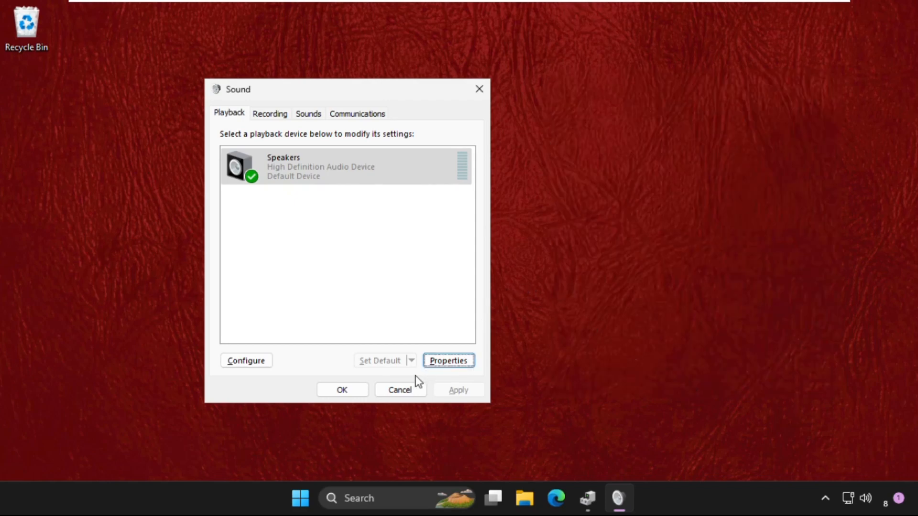
Close the Sound panel, revisit the audio device in Device Manager, then close it.
click(399, 390)
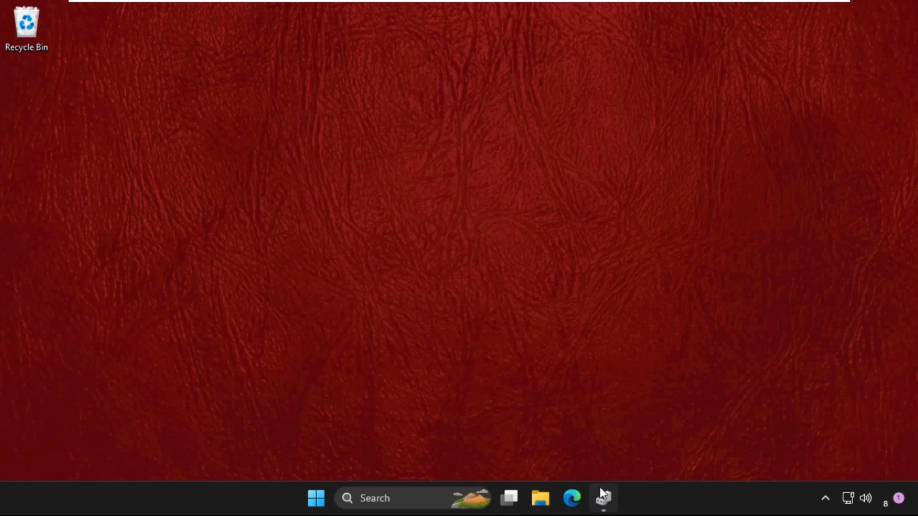
click(602, 498)
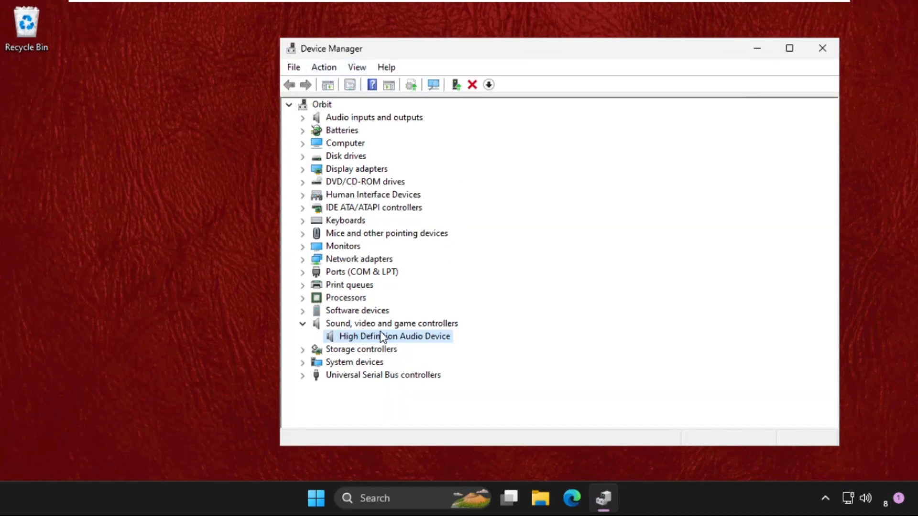
right_click(394, 336)
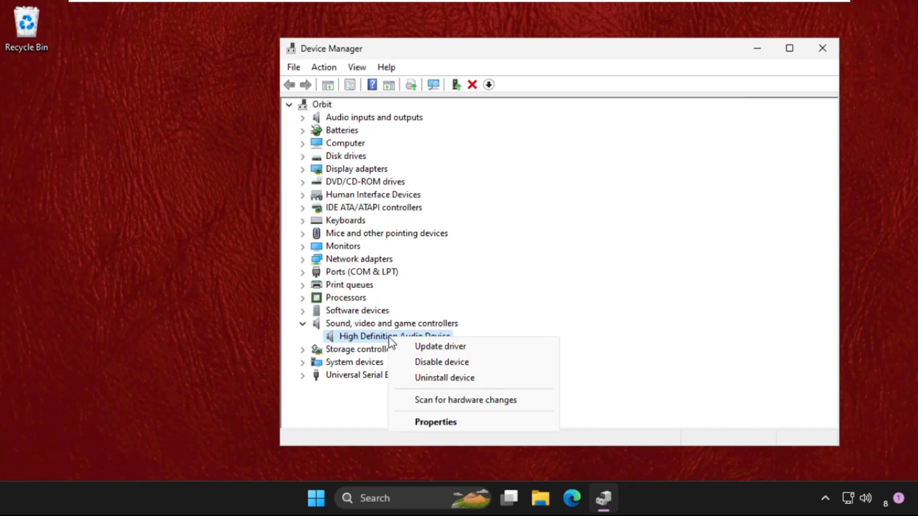
mouse_move(445, 377)
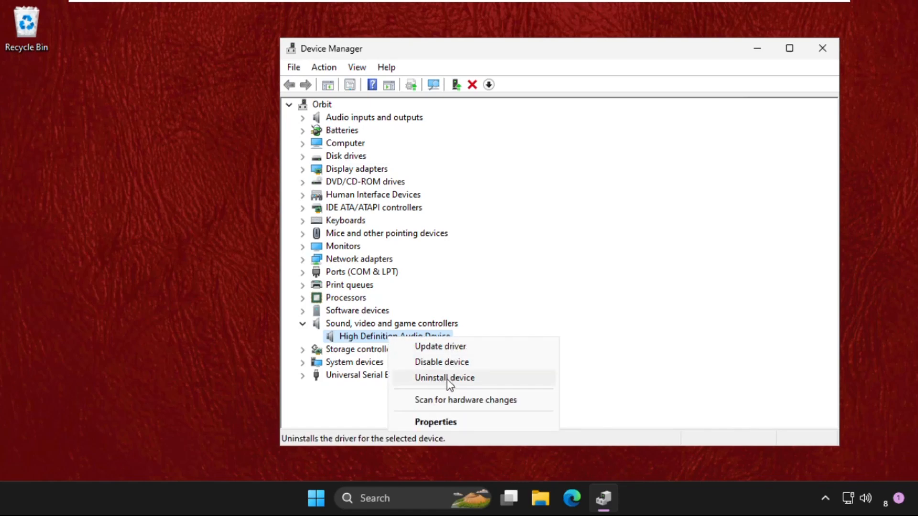
mouse_move(440, 346)
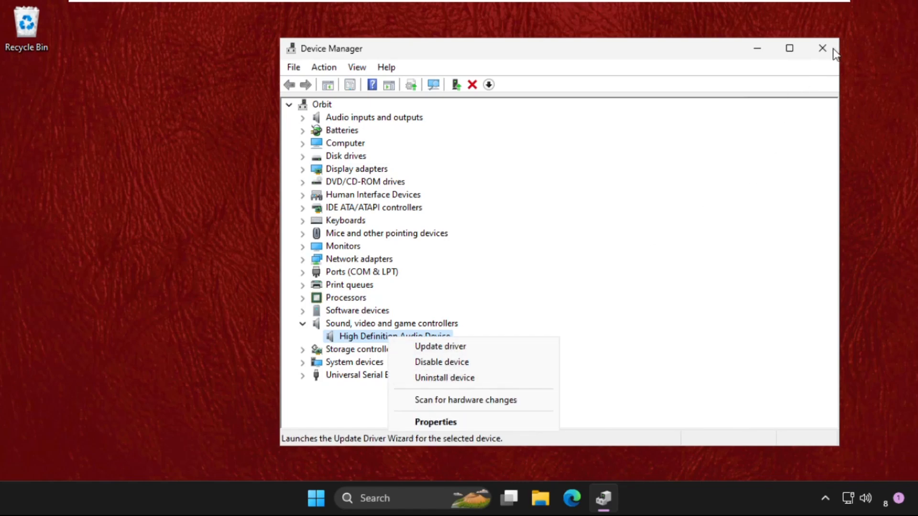
click(331, 498)
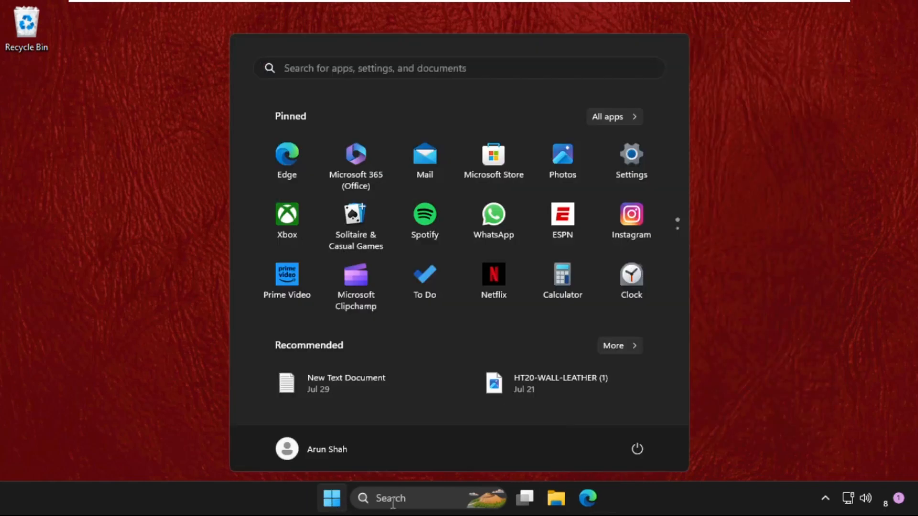
mouse_move(637, 449)
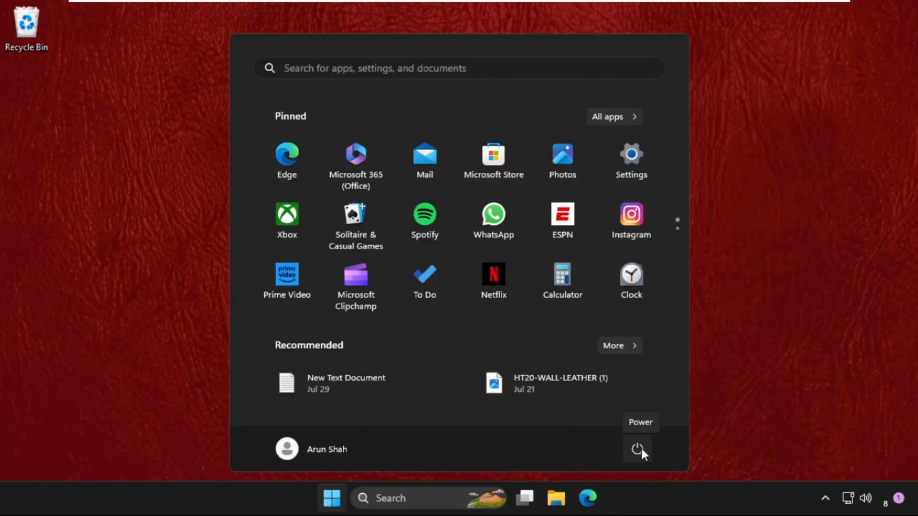